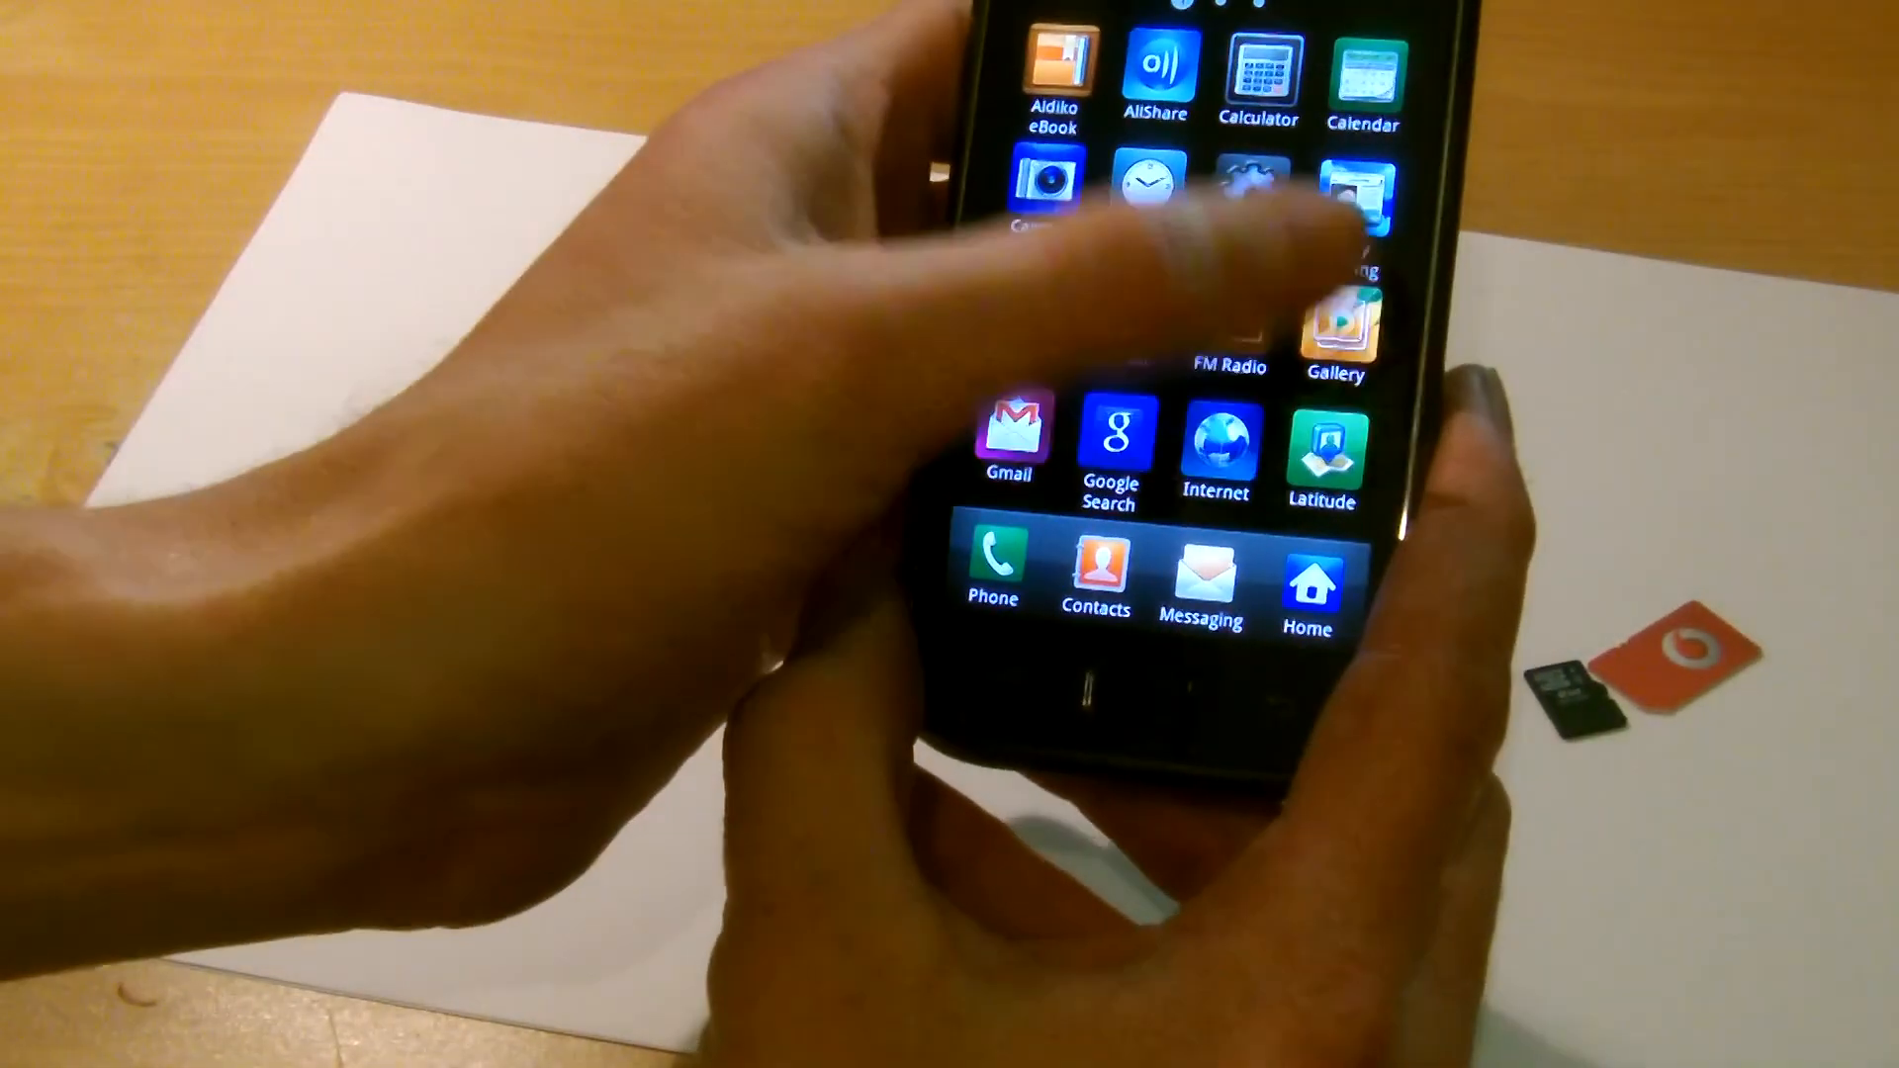
scroll(down, 3)
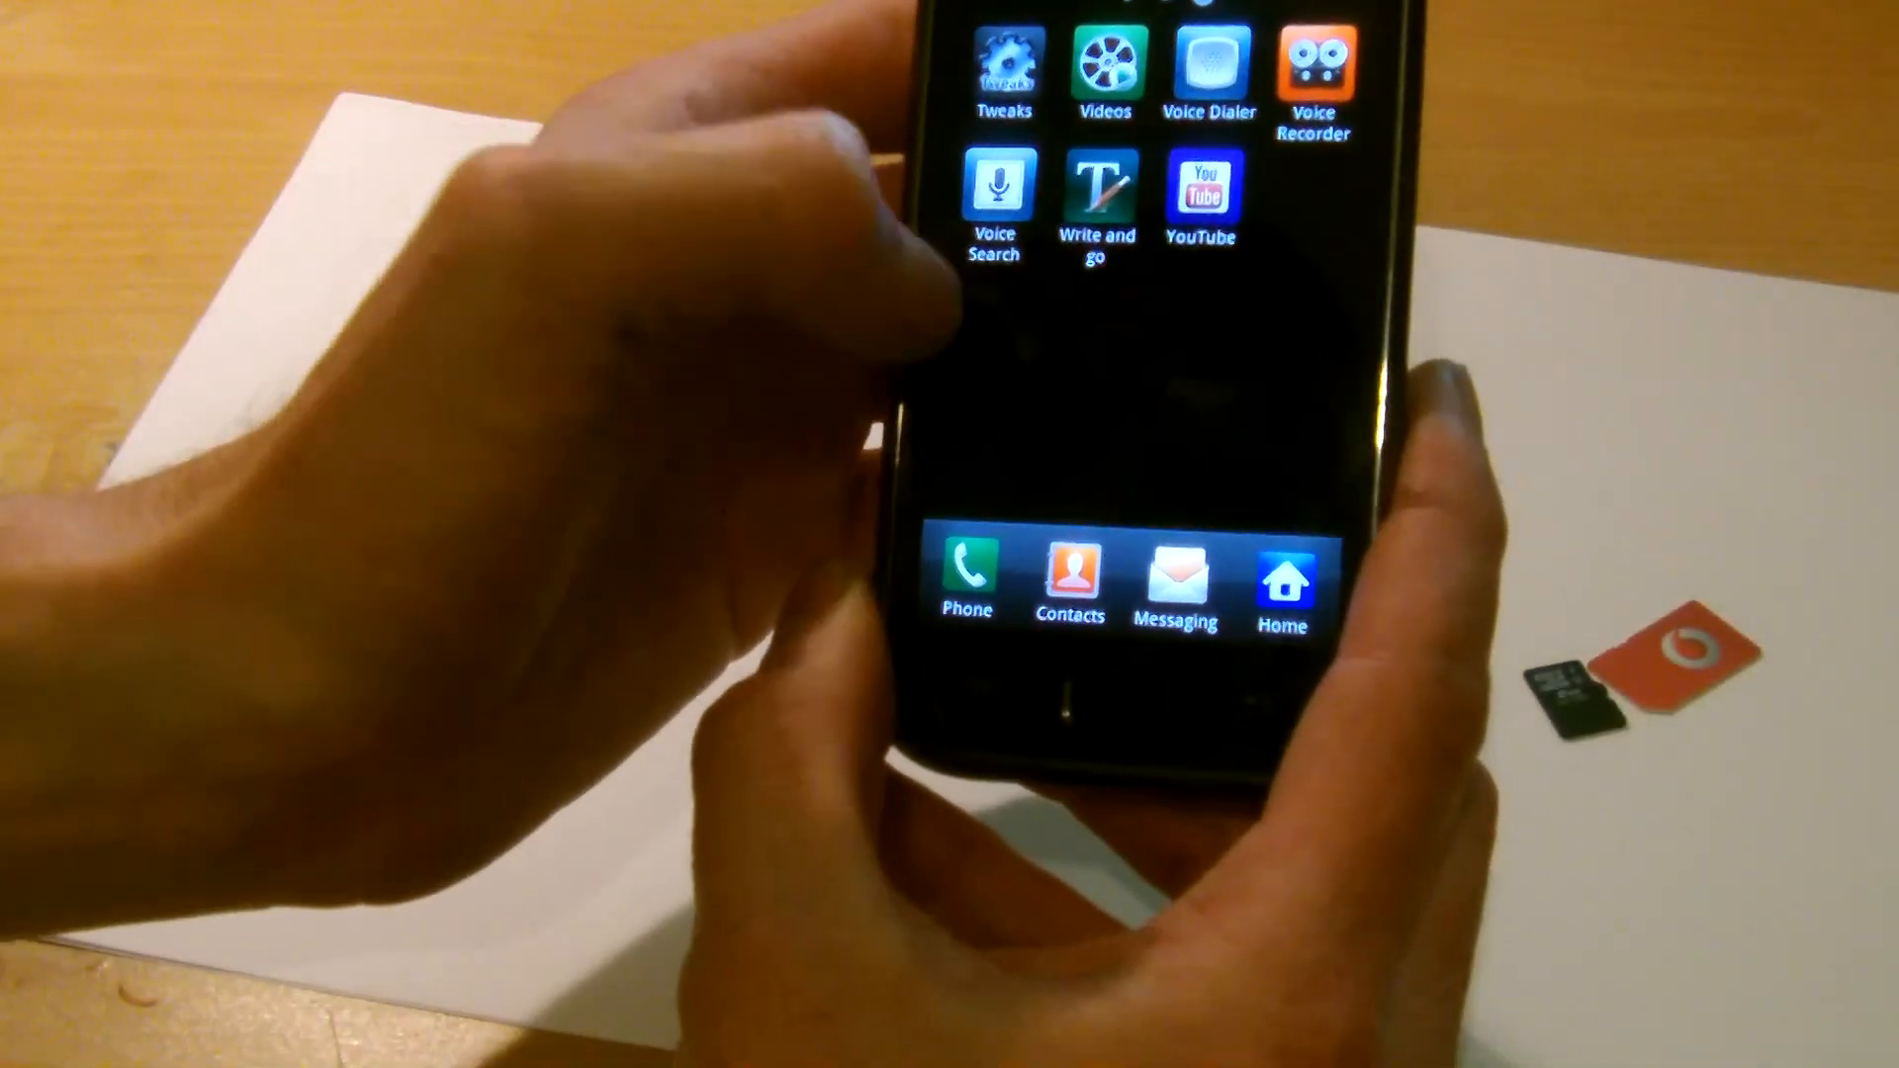
scroll(left, 3)
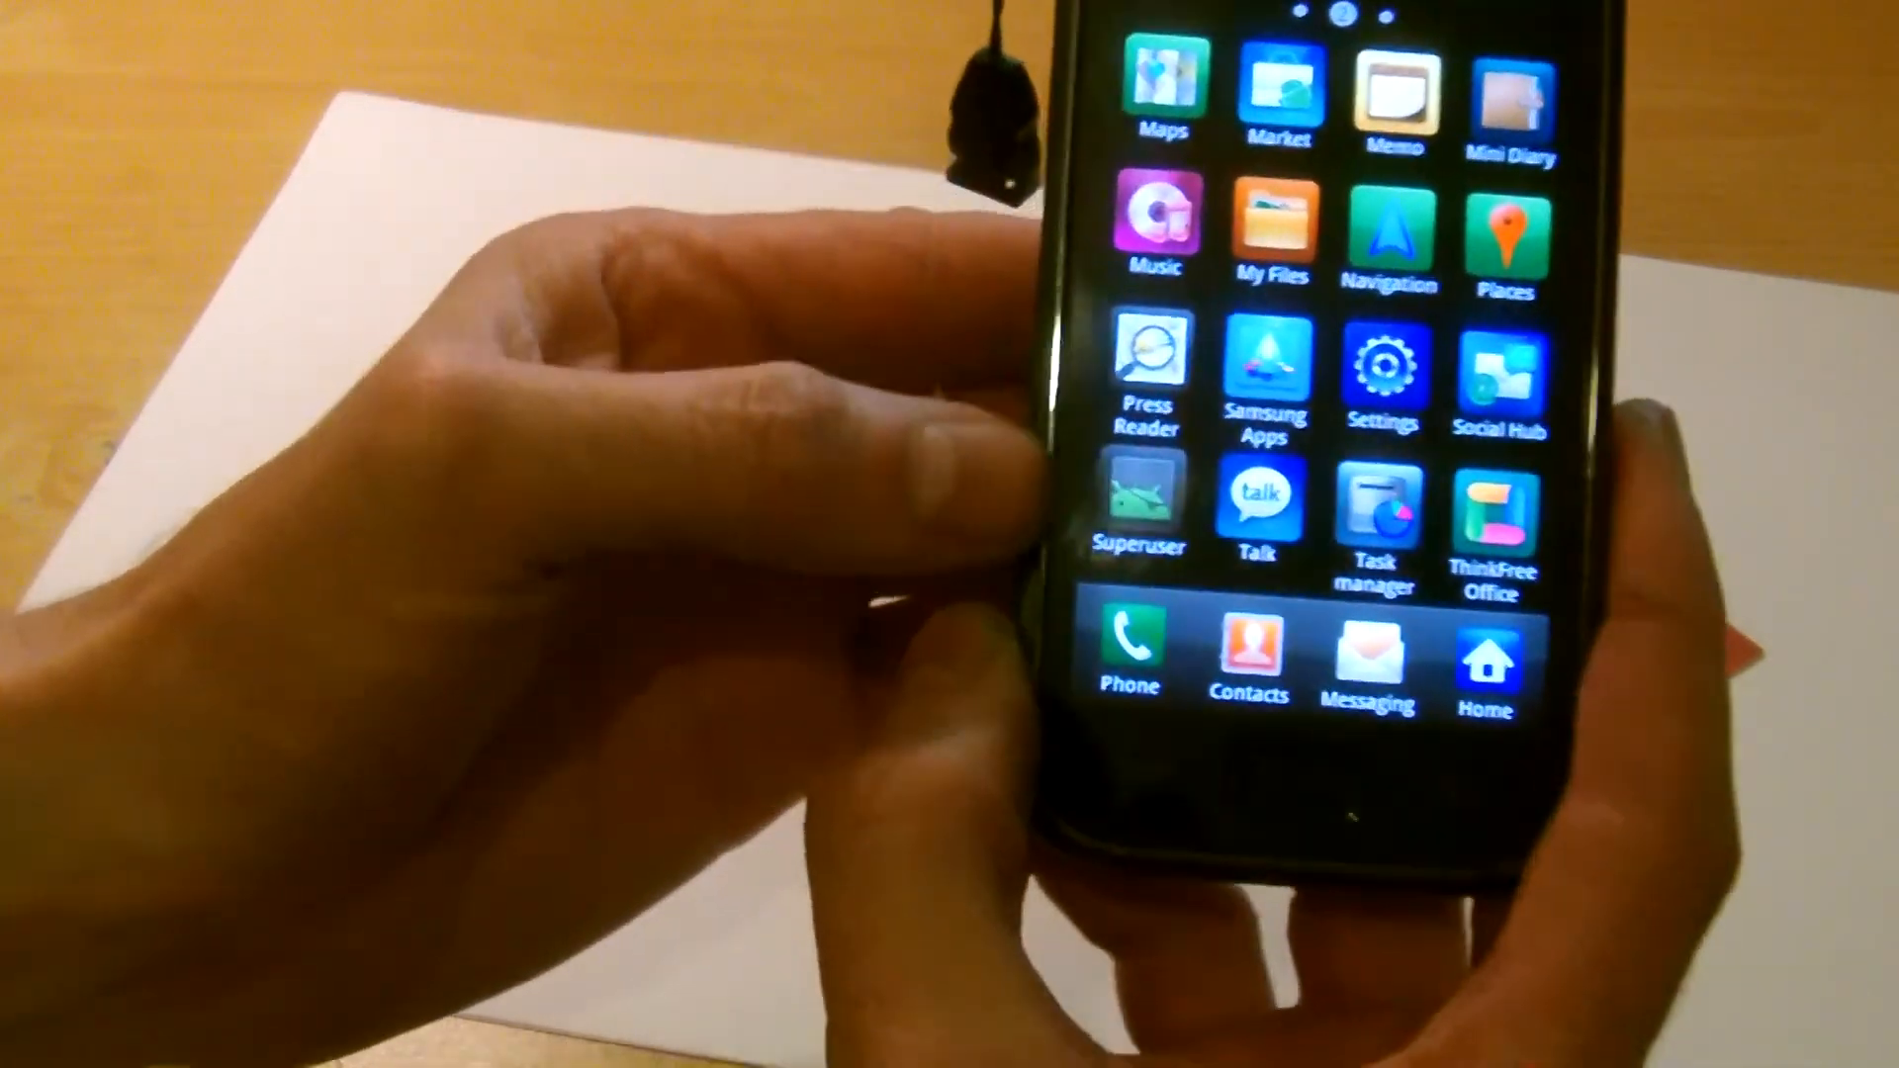